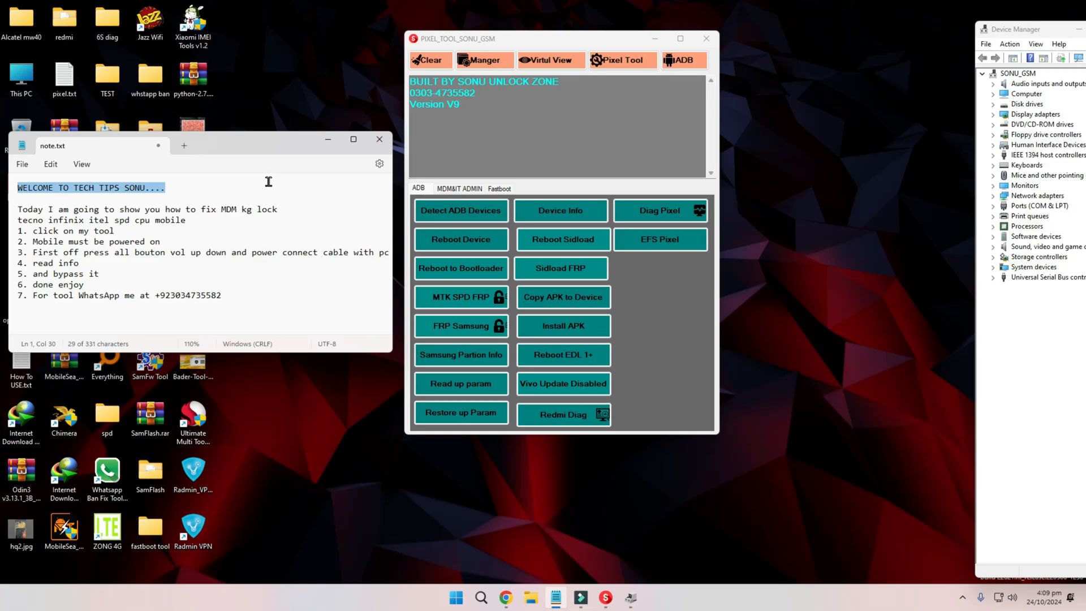
# Mirror the connected TECNO BG6's screen via Virtual View, showing the 'Your Device Is Locked' notice
pyautogui.click(984, 72)
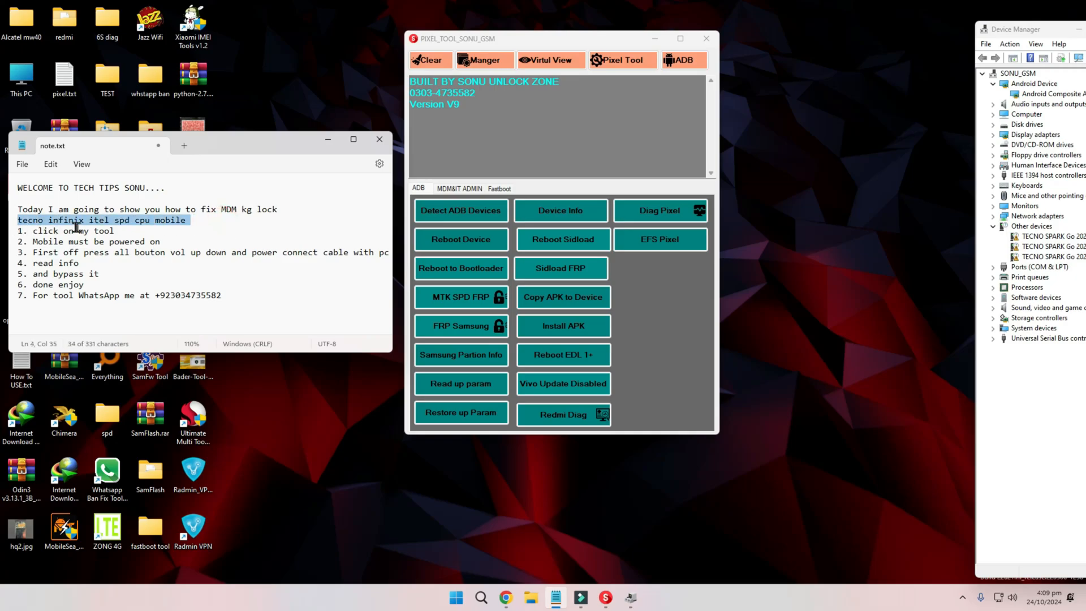
pyautogui.moveTo(192, 220)
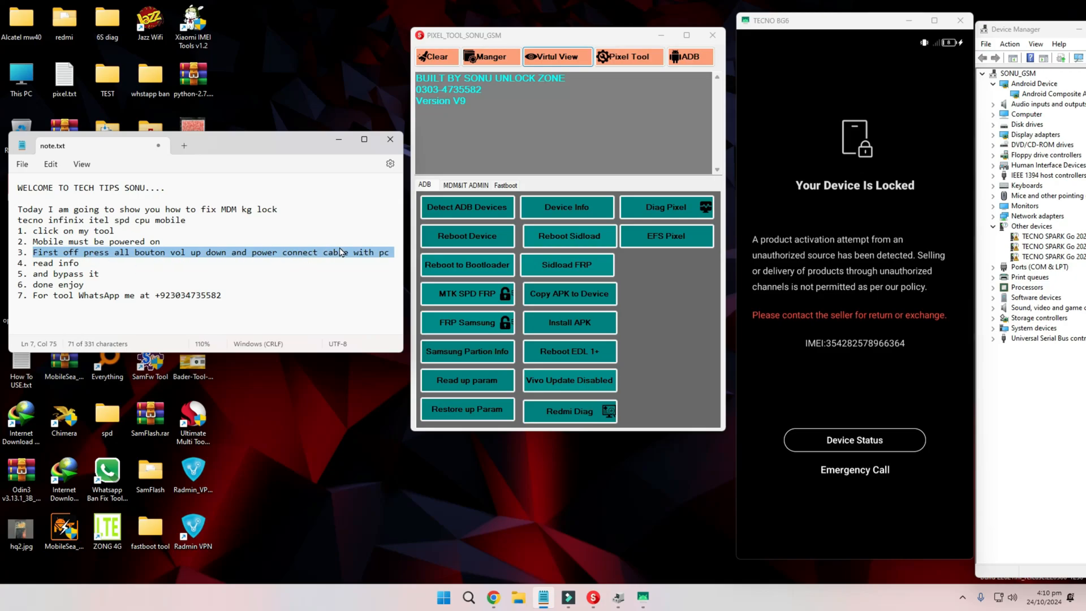
pyautogui.moveTo(394, 242)
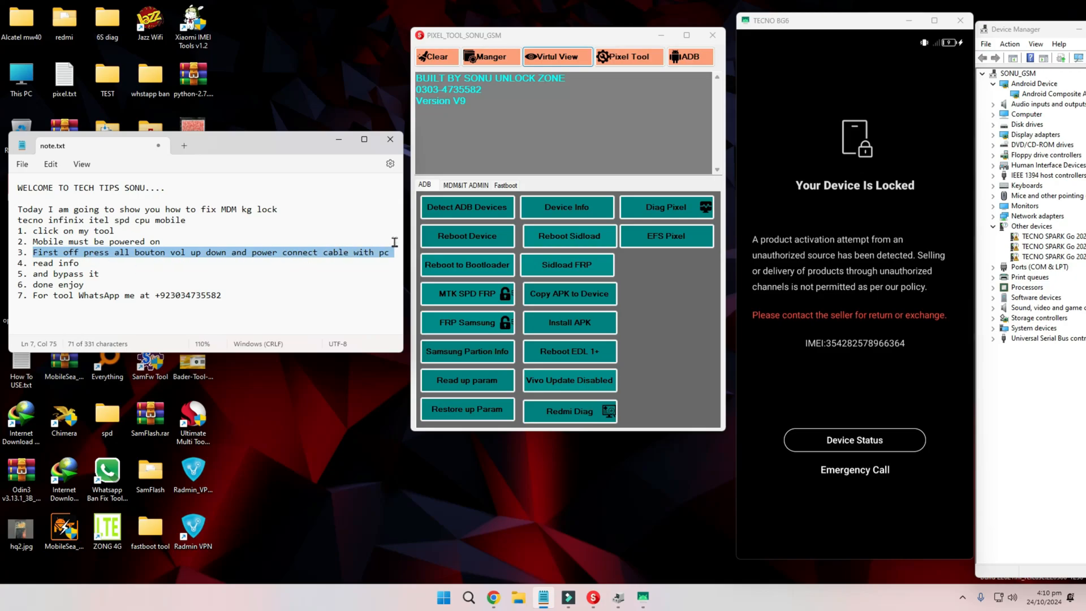
# Add the line 'FOR usb debuging enable' under step 3 of the MDM-fix notes
pyautogui.write('FOR usb debuging enable')
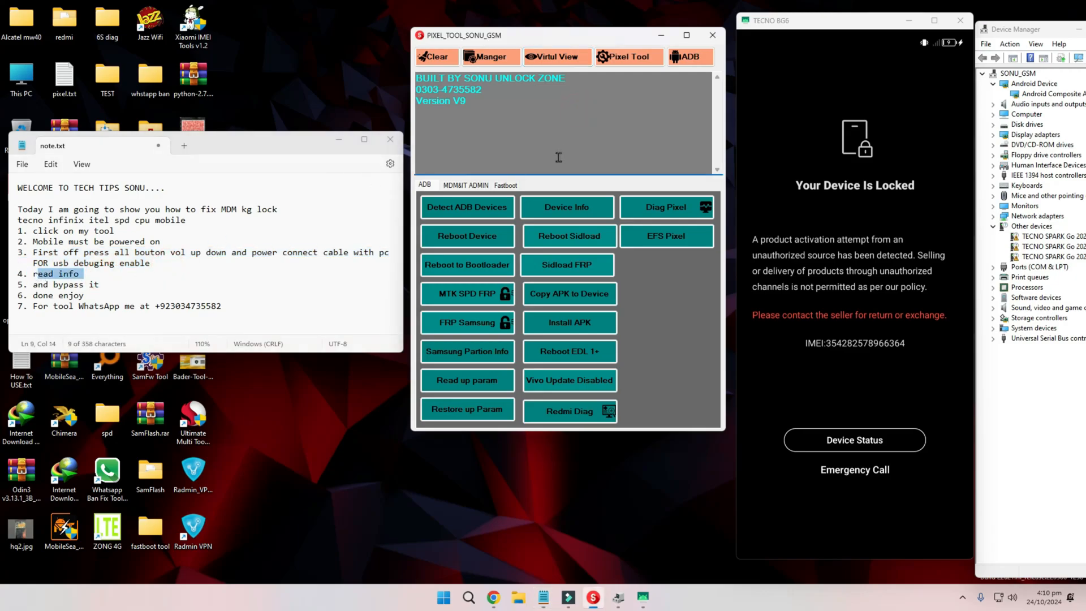
# Read device info from MDM&IT ADMIN: TECNO BG6, Android 13, security patch 2024-07-05
pyautogui.click(468, 184)
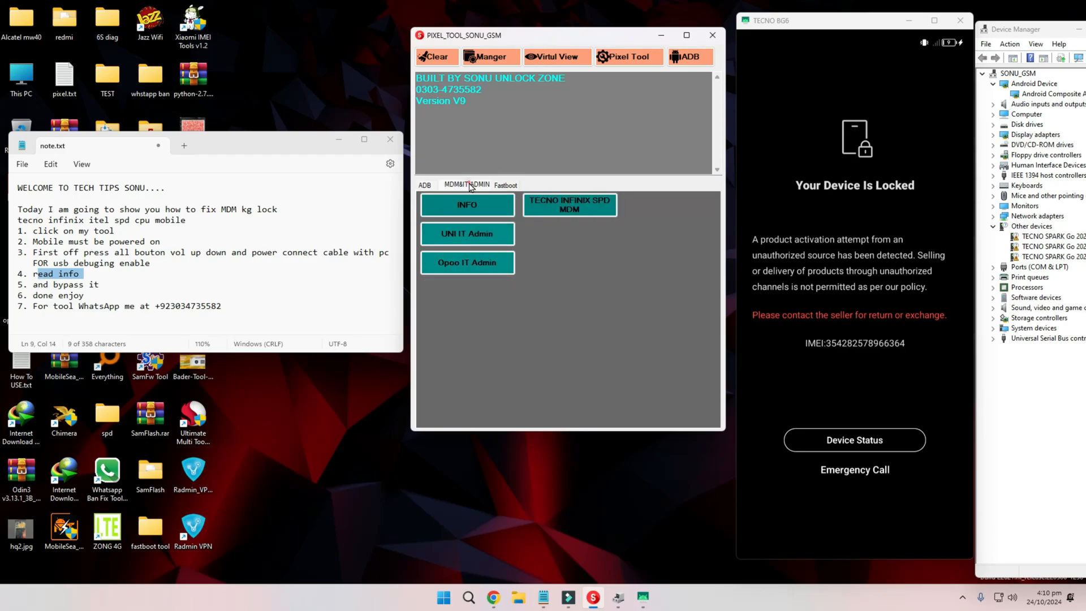
pyautogui.click(467, 205)
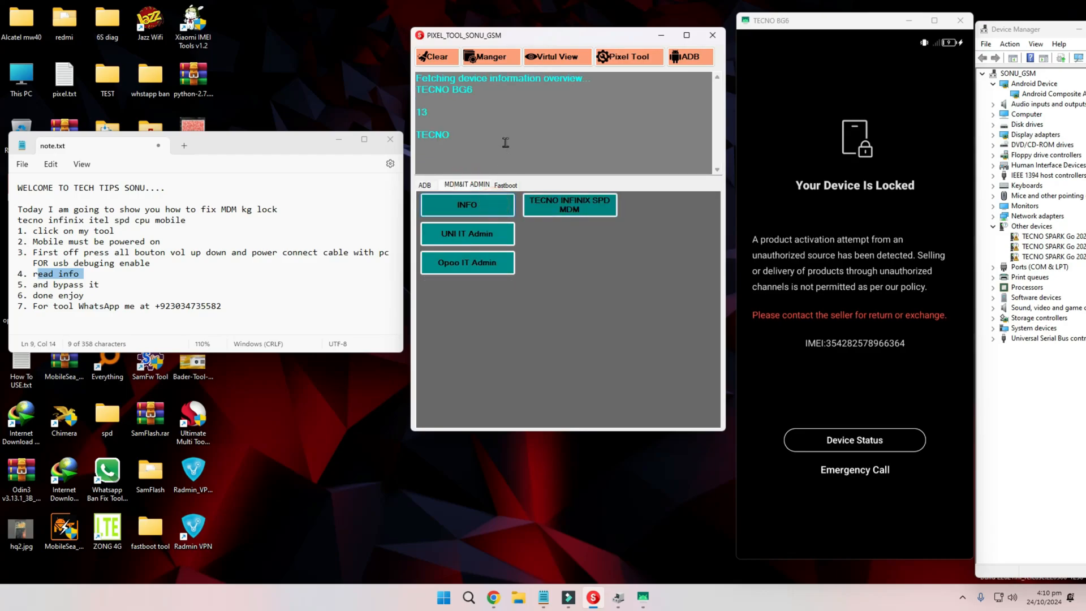
pyautogui.click(467, 205)
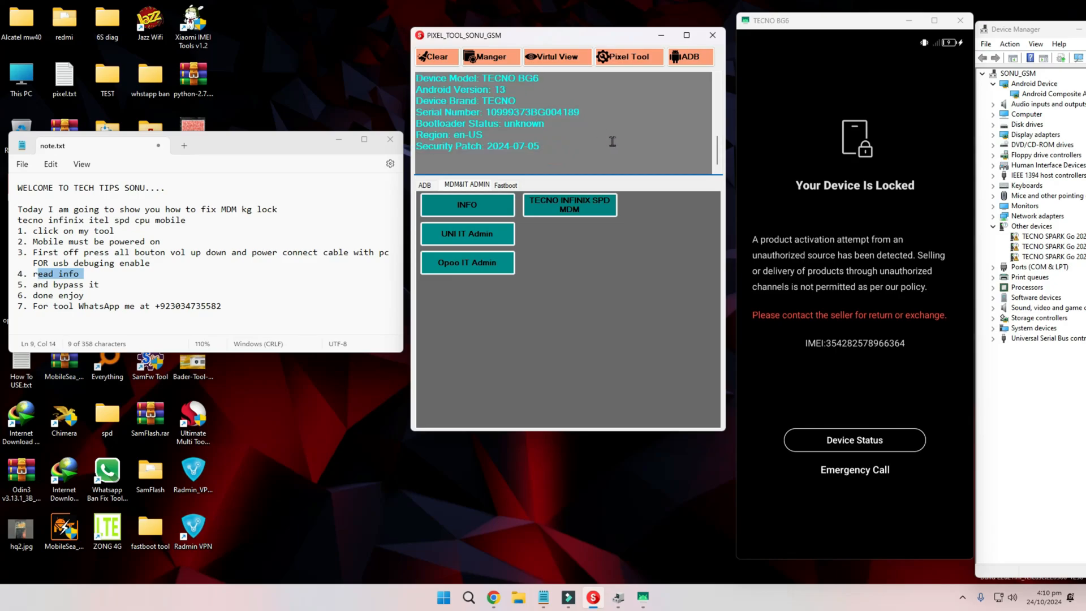
pyautogui.moveTo(521, 174)
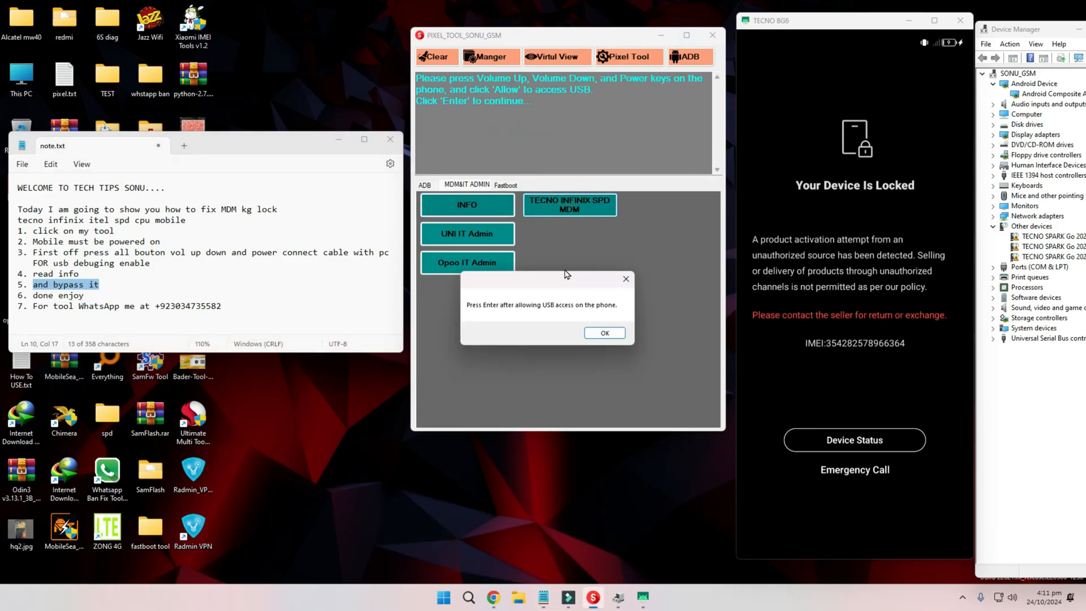
pyautogui.moveTo(578, 316)
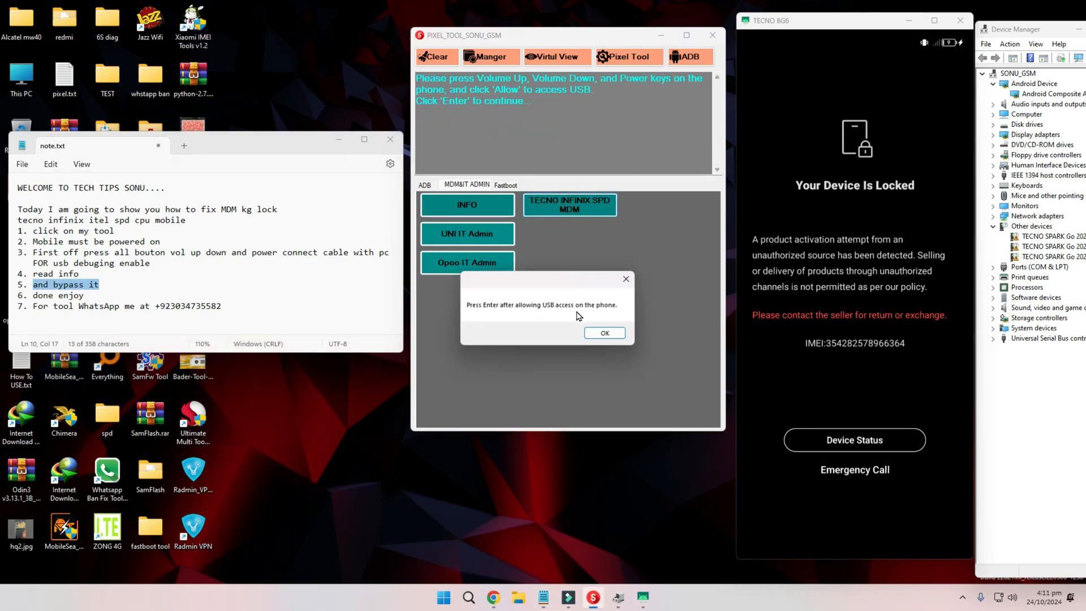
pyautogui.moveTo(589, 270)
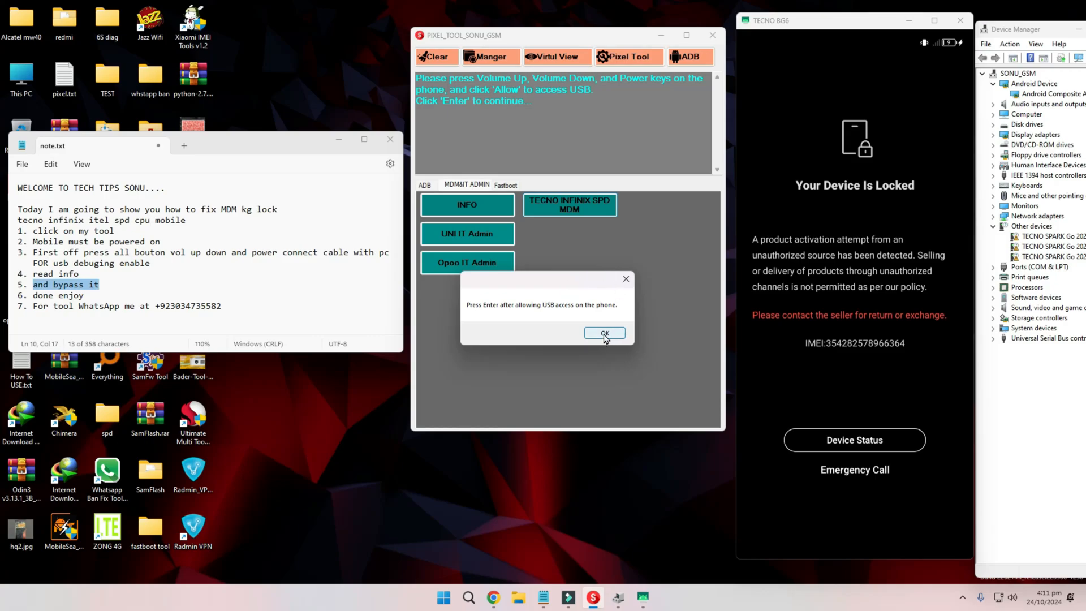
# Confirm the USB-access prompt so the TECNO INFINIX SPD MDM bypass completes successfully
pyautogui.click(603, 333)
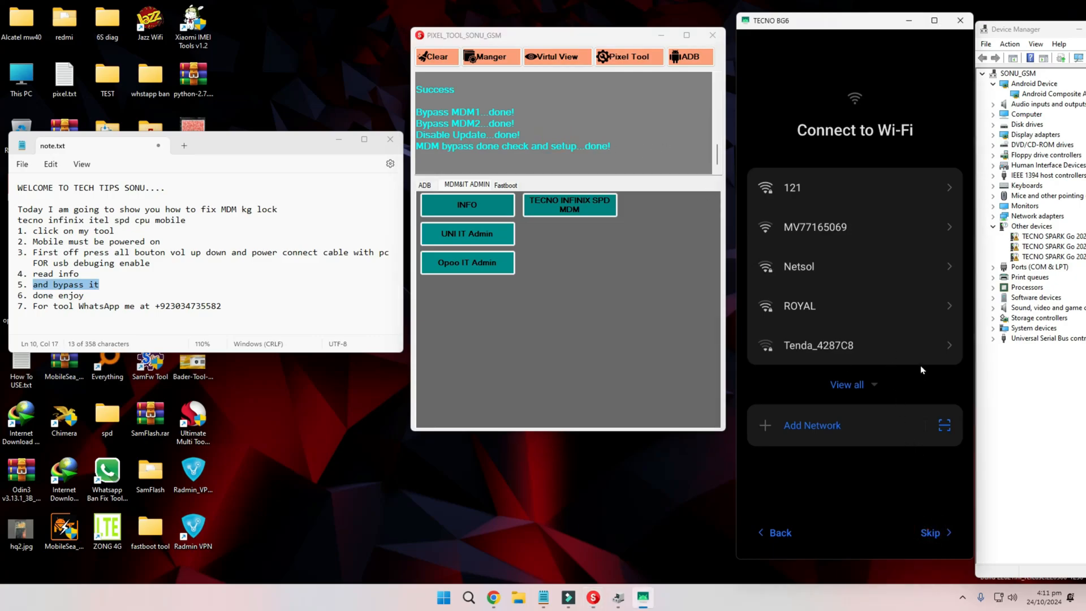
# Close the mirror window and reboot the phone from the ADB tab
pyautogui.click(832, 188)
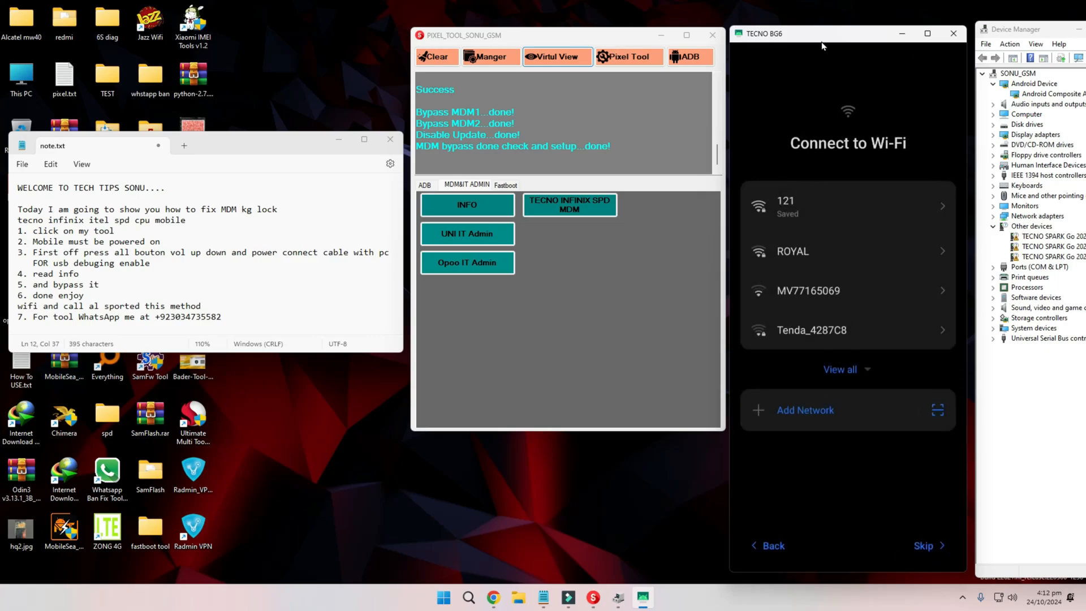
pyautogui.click(848, 206)
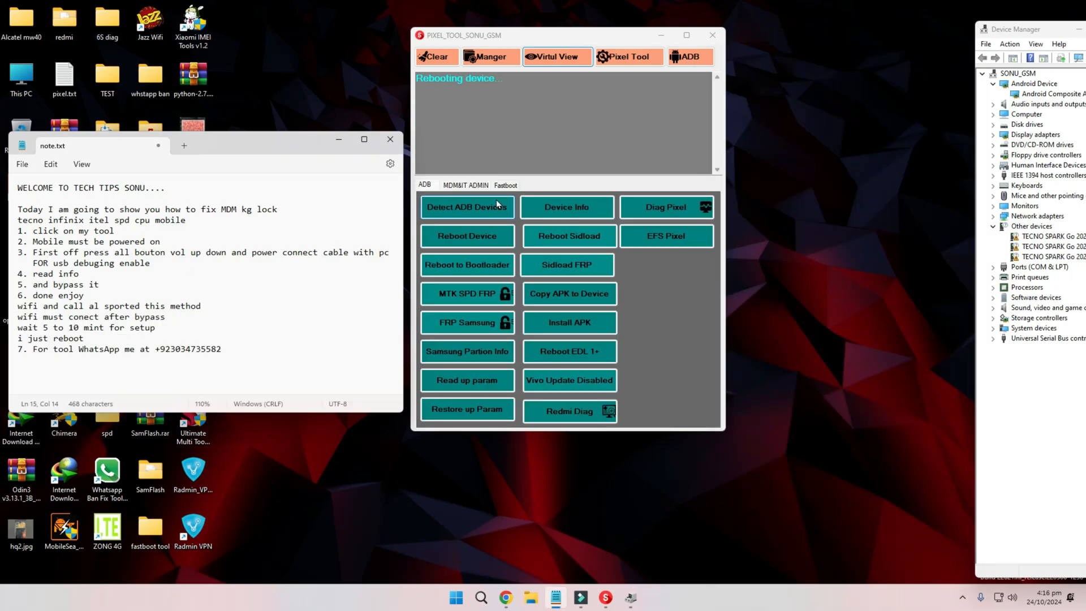
# Re-read the rebooted phone's details and mirror its 'Hi there' welcome screen again
pyautogui.click(566, 205)
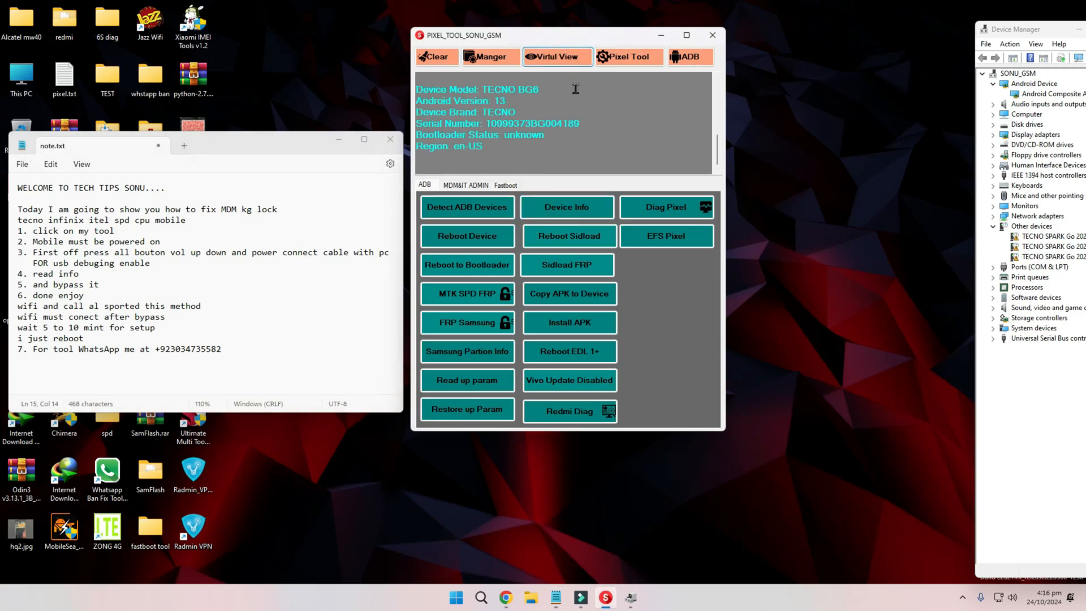
pyautogui.click(555, 57)
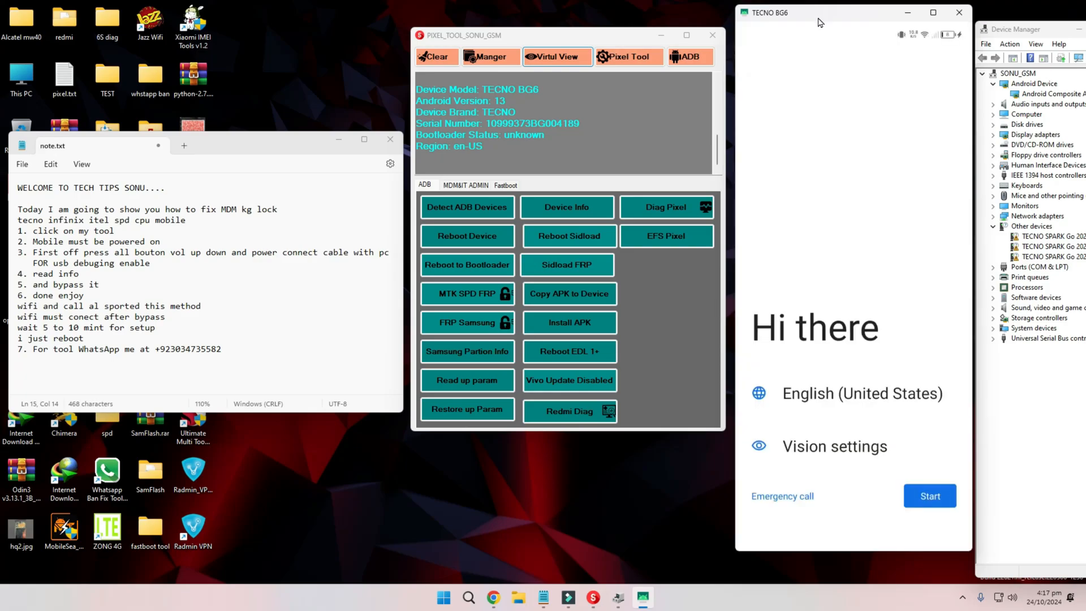
# Start the setup wizard and accept the Google services terms to finish phone setup
pyautogui.click(930, 495)
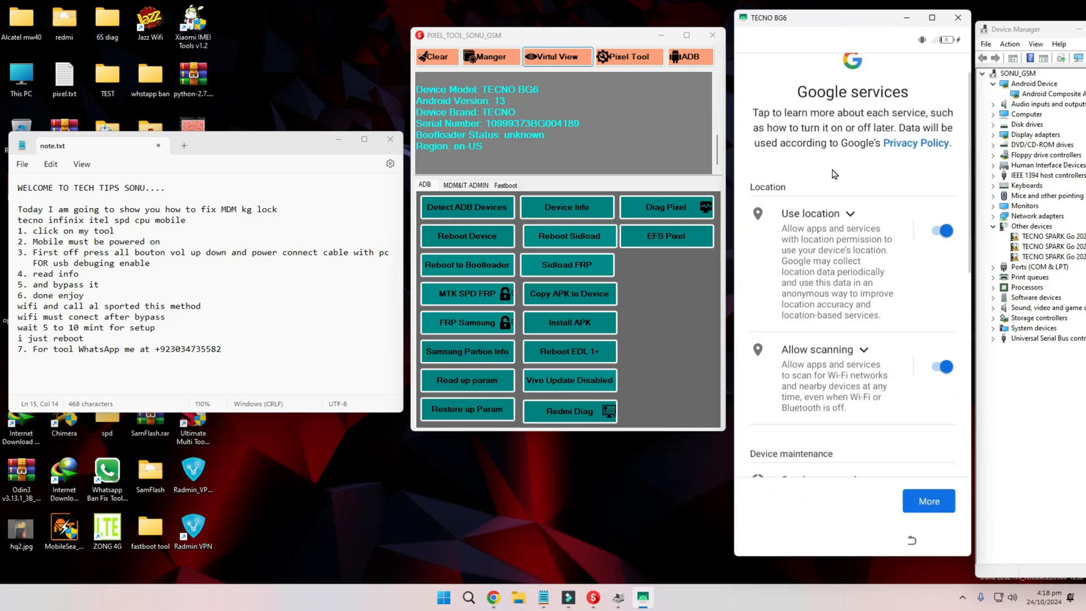
pyautogui.scroll(-3)
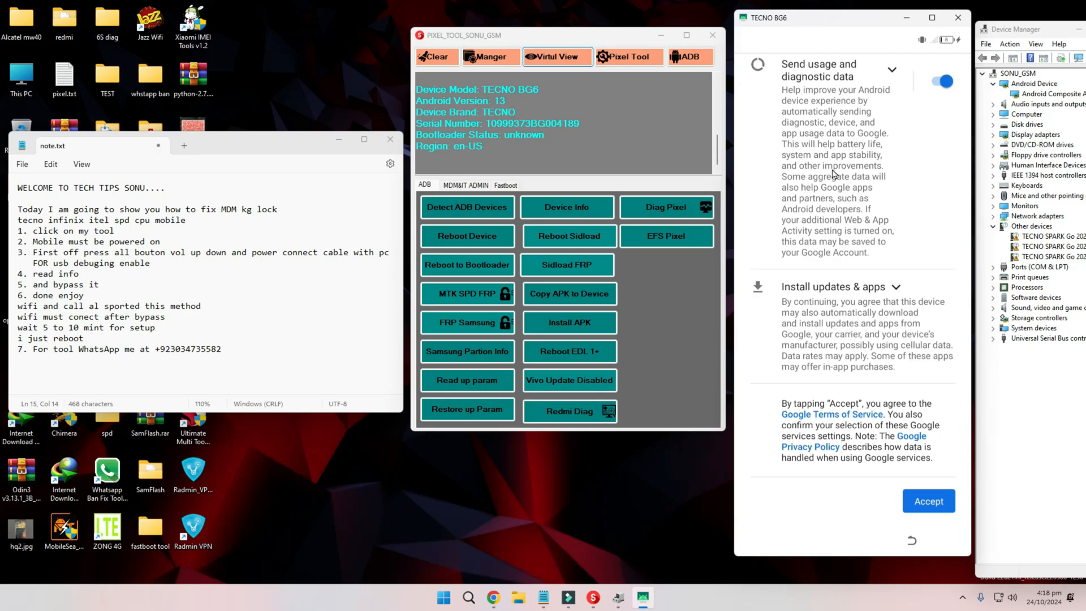
pyautogui.click(928, 501)
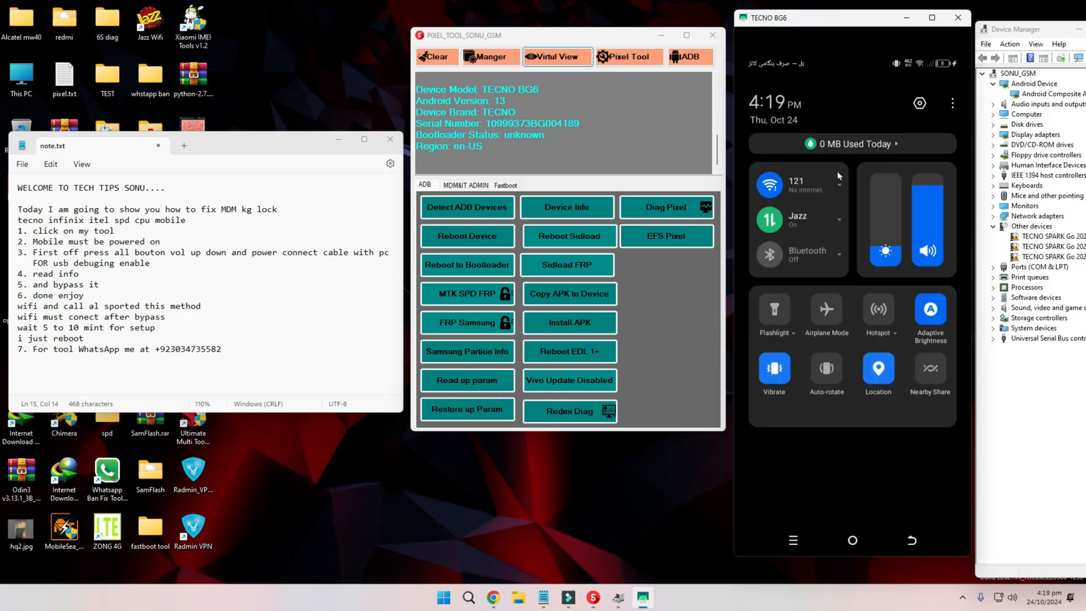
# Show the phone's My Phone page with model TECNO BG6, Android 13 and 64 GB ROM
pyautogui.click(797, 218)
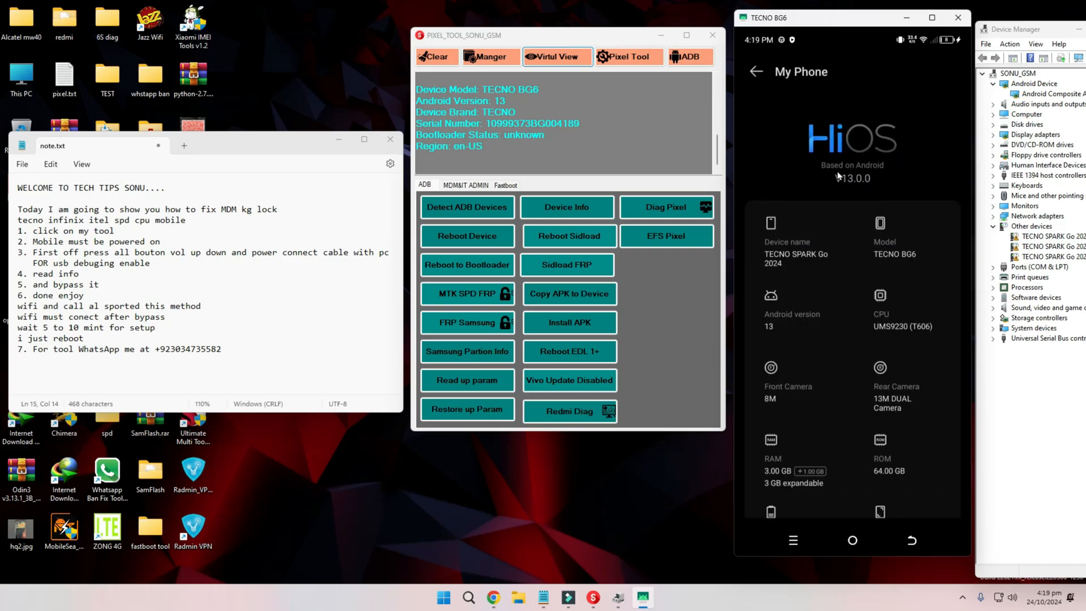
# Scroll the My Phone page to Build number and enable developer mode ('You are now a developer!')
pyautogui.scroll(-3)
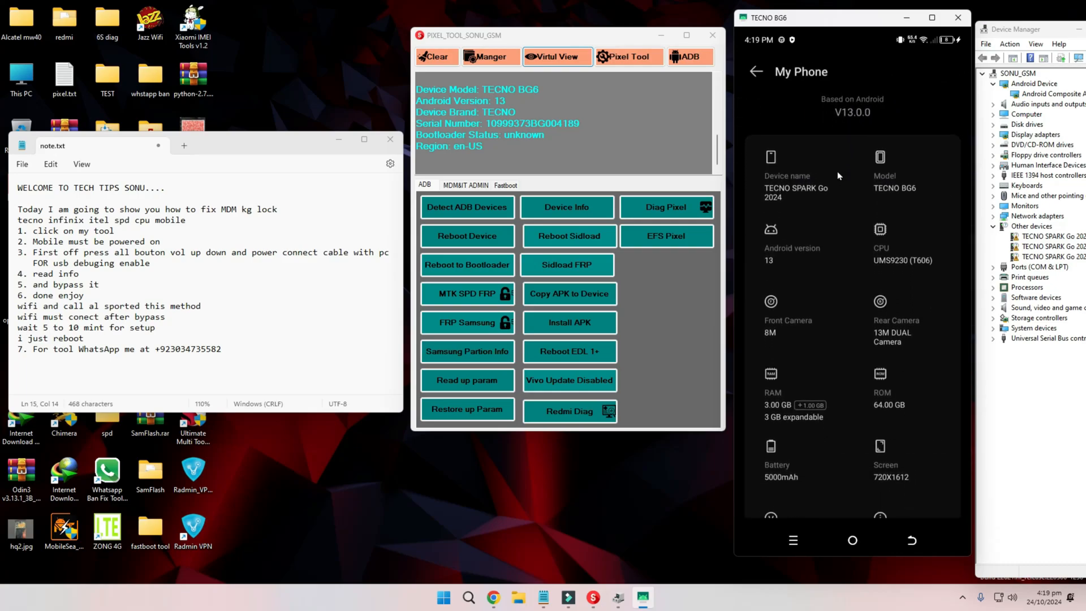
pyautogui.scroll(-3)
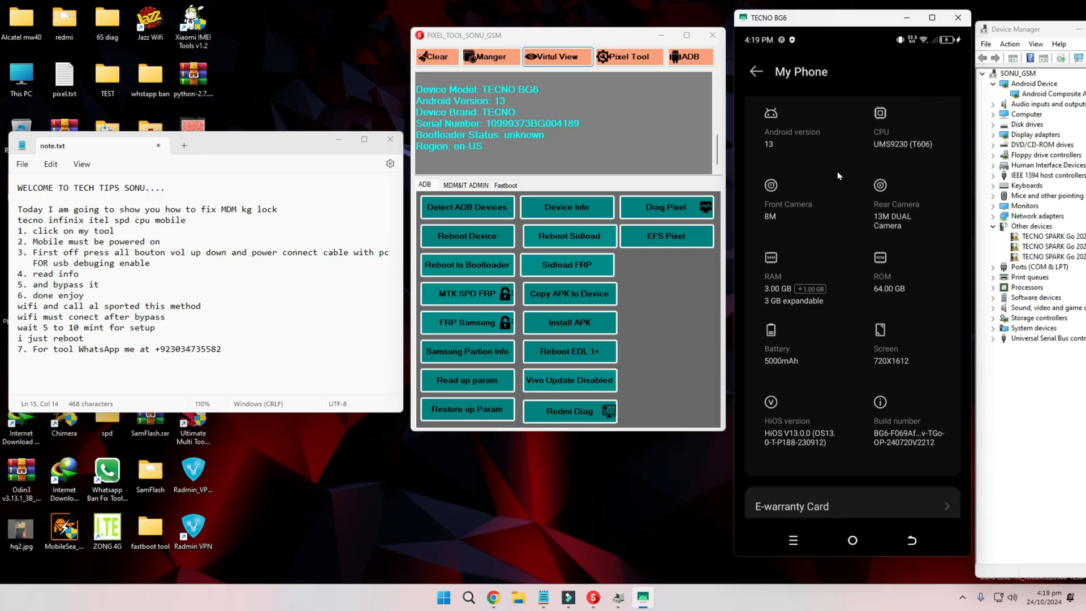
pyautogui.scroll(-3)
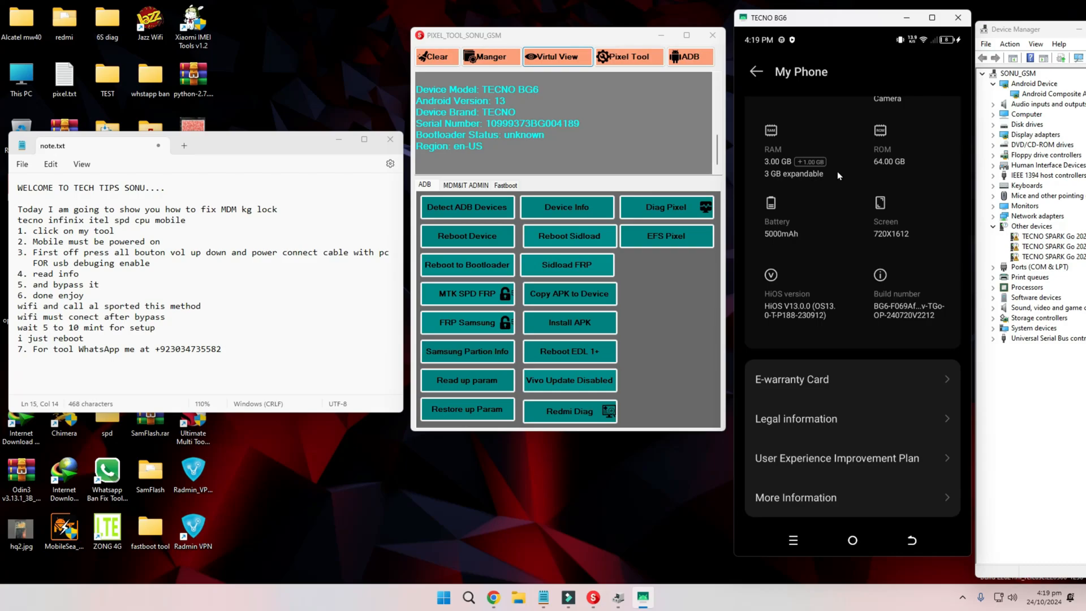
pyautogui.scroll(3)
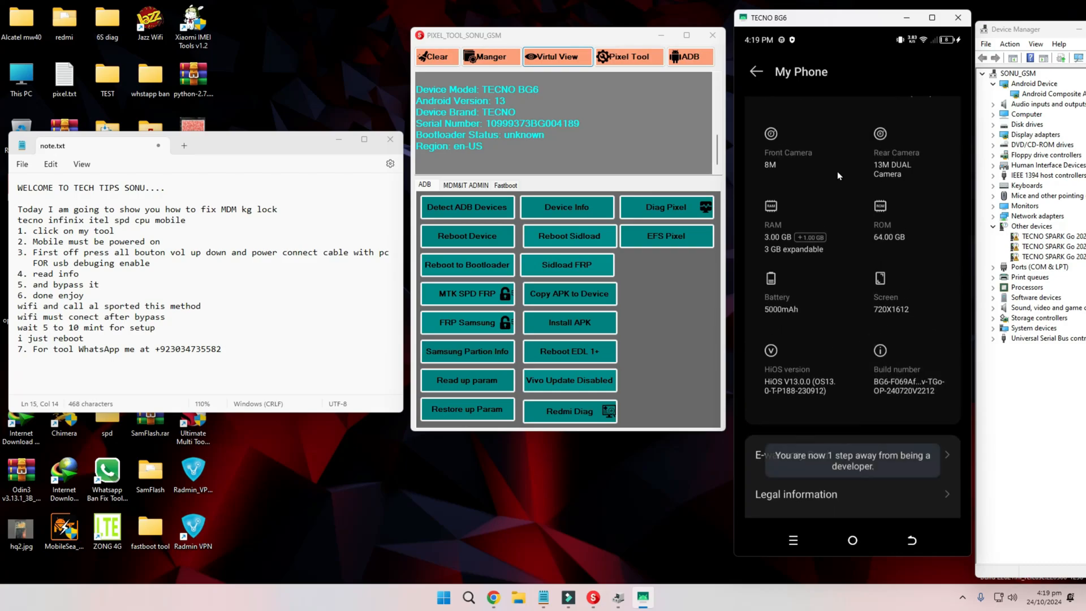
pyautogui.scroll(-3)
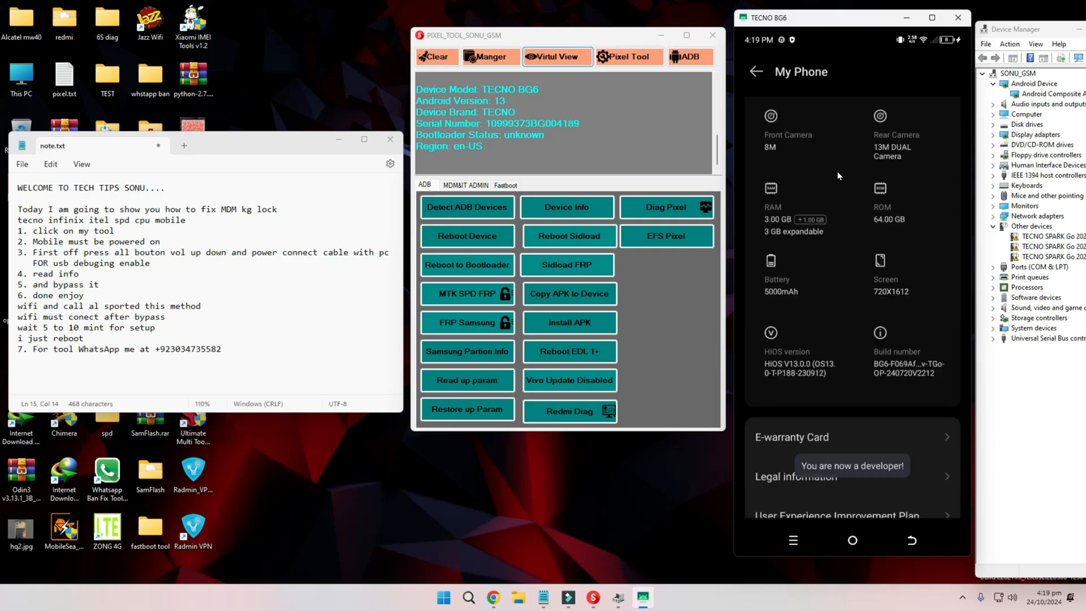
pyautogui.scroll(3)
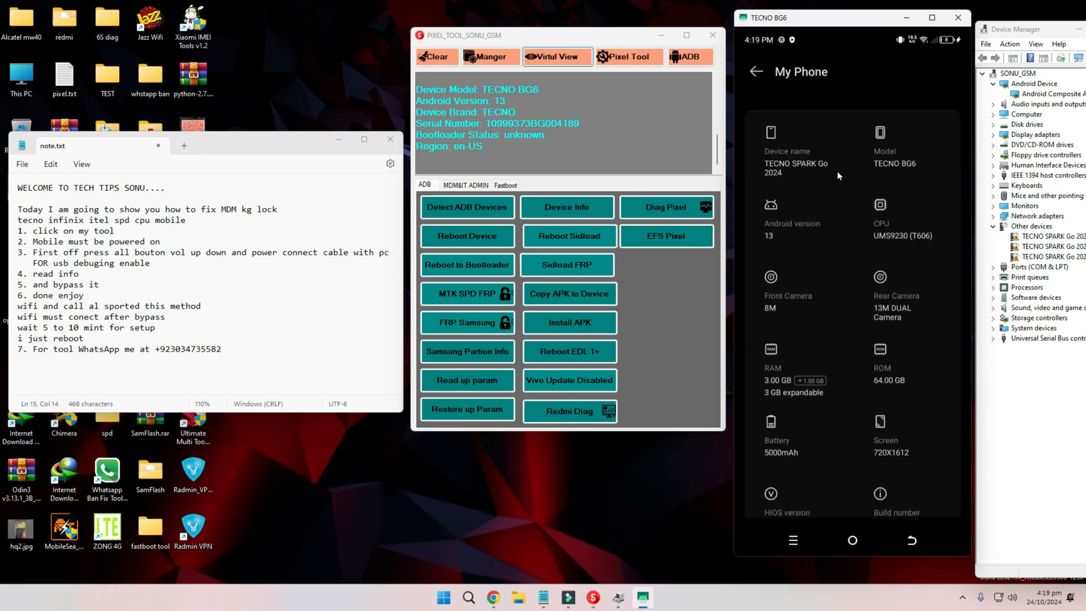